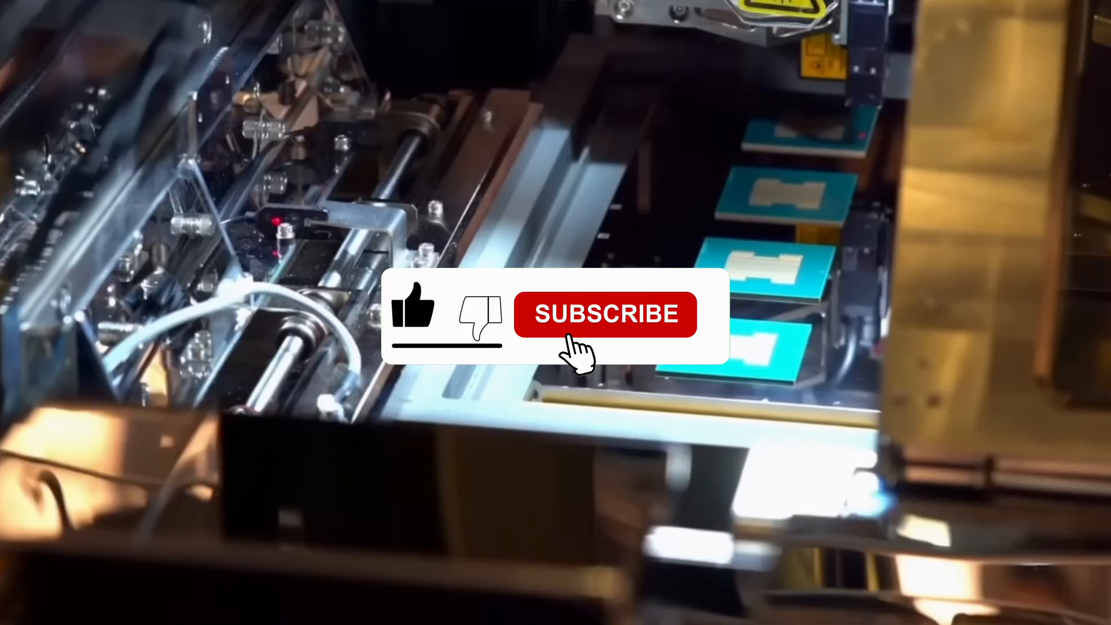
click(605, 314)
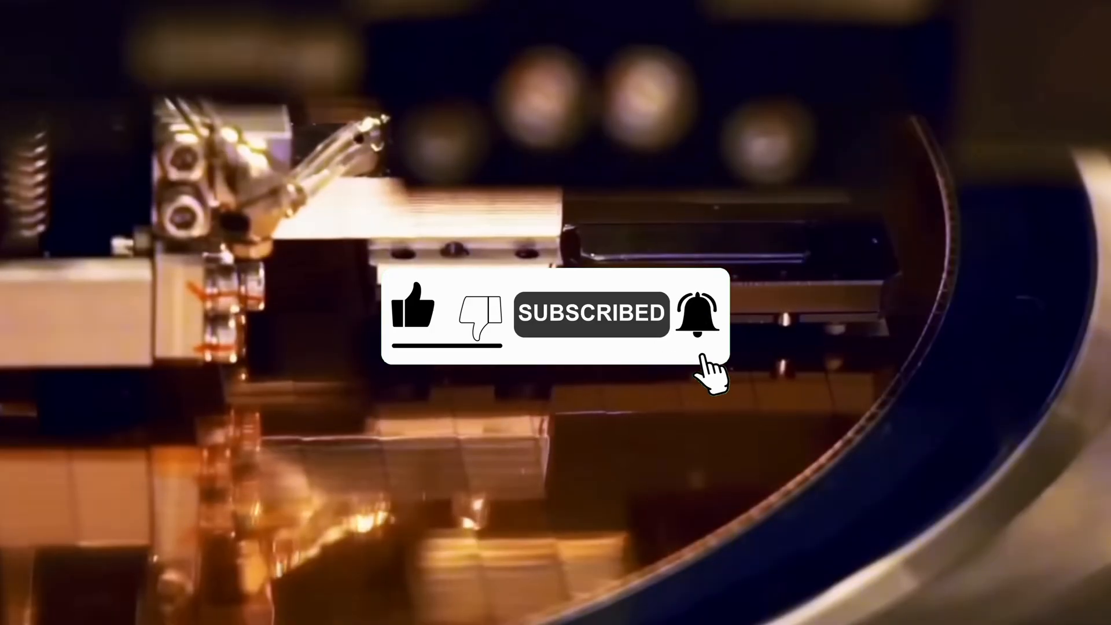